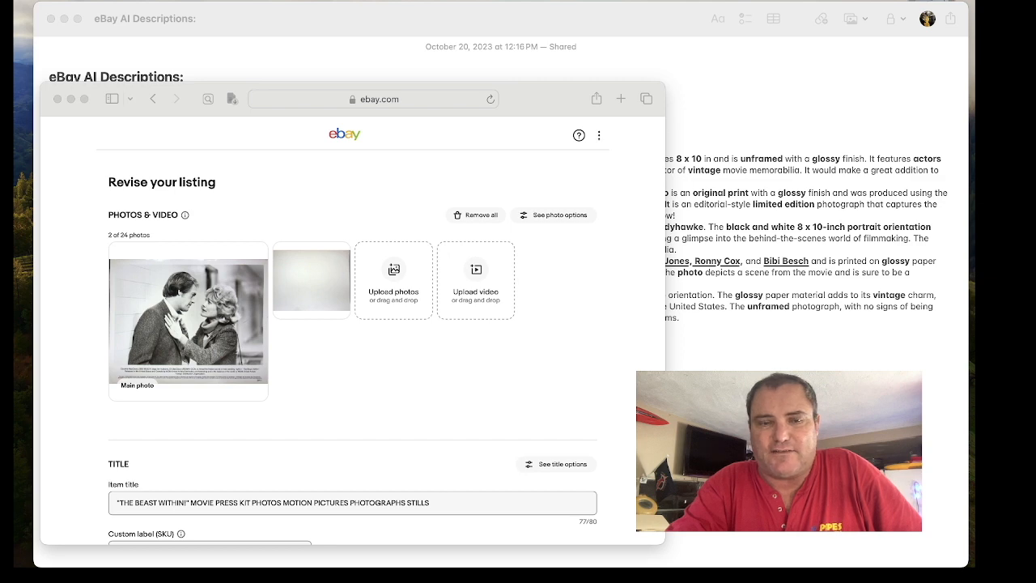
pyautogui.moveTo(388, 179)
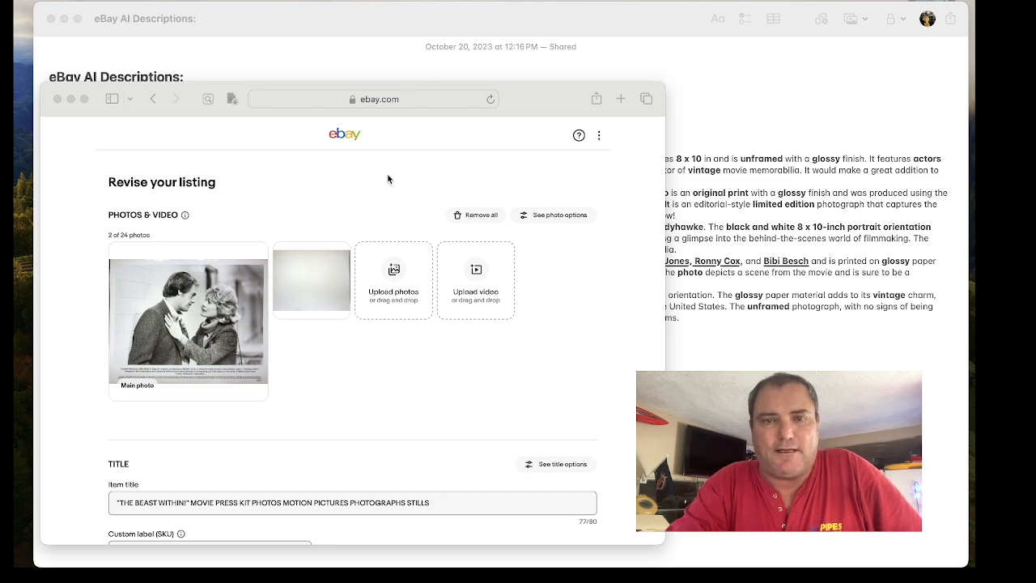
# Step: Scroll the revise-listing page past Item specifics and Condition to the Description section
pyautogui.scroll(-3)
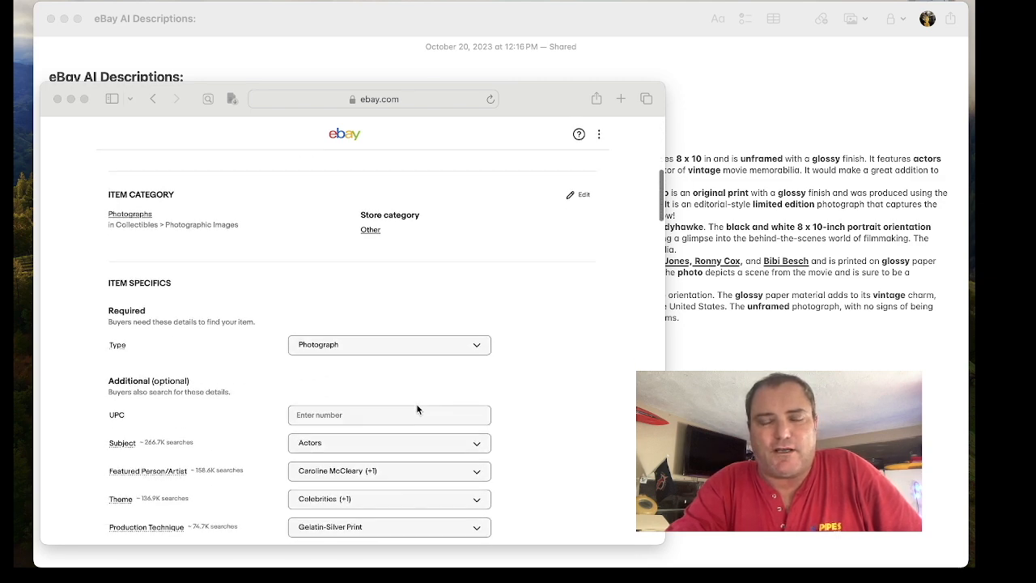
pyautogui.scroll(-3)
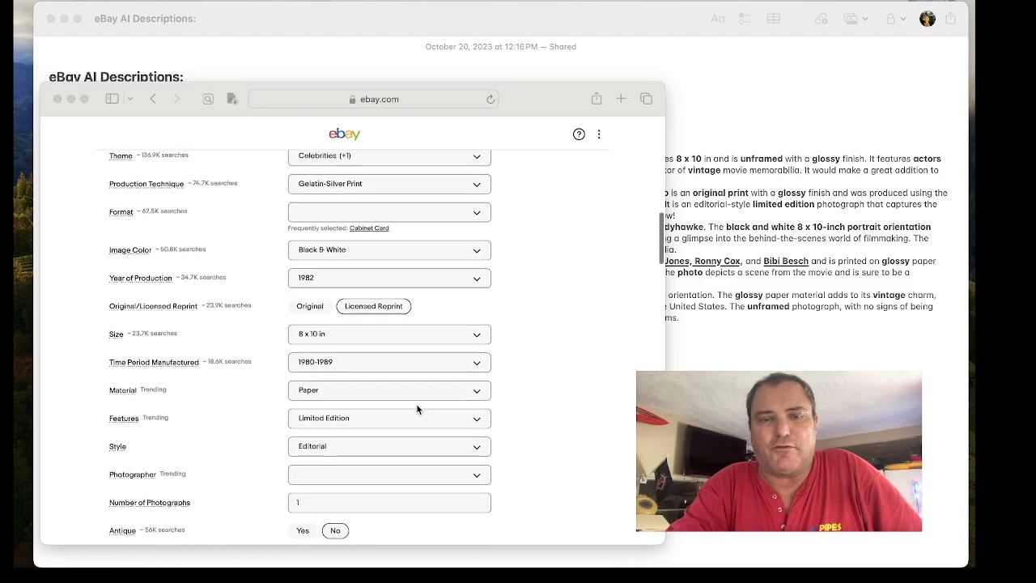
pyautogui.scroll(-3)
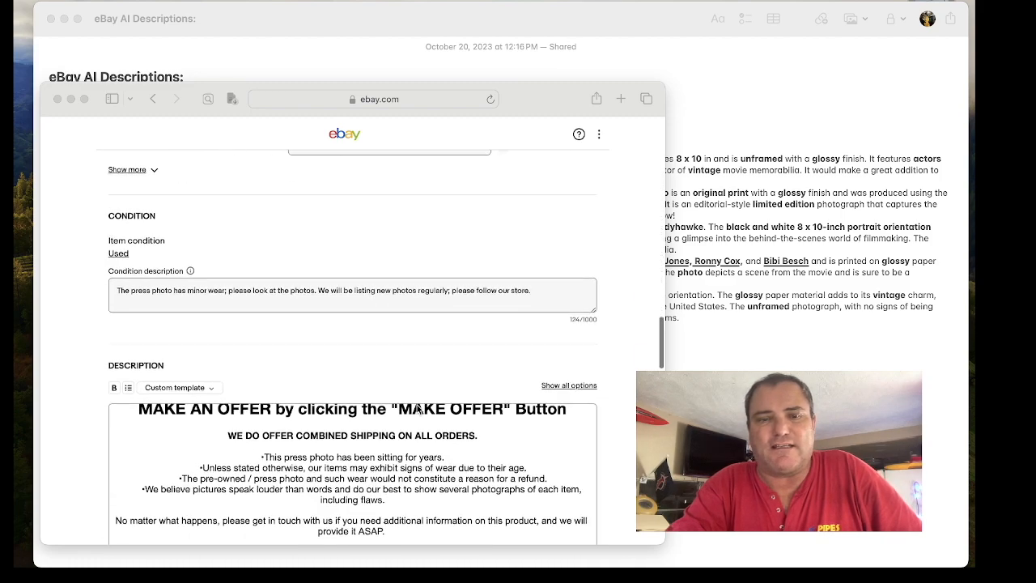
pyautogui.scroll(-3)
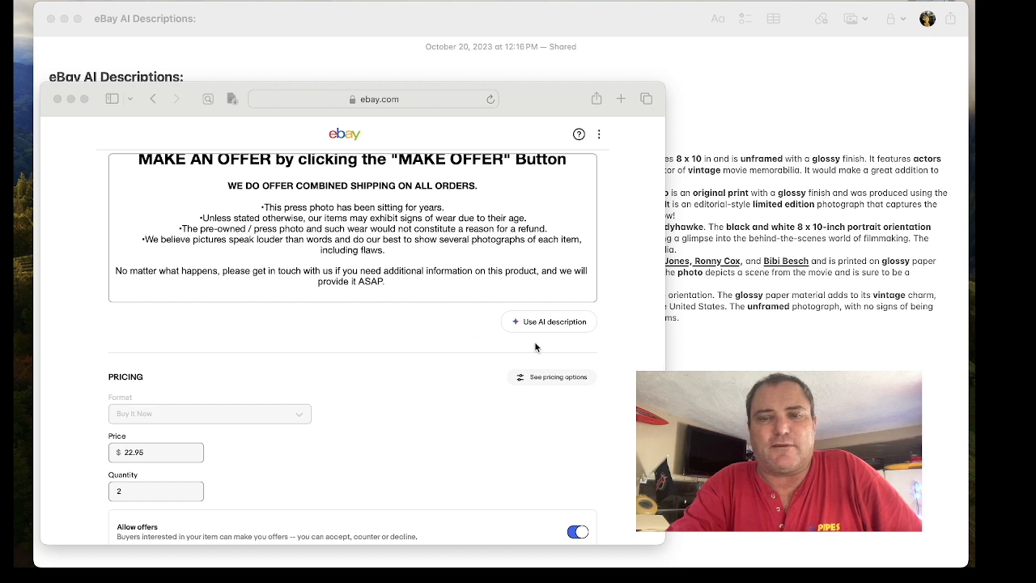
pyautogui.moveTo(534, 372)
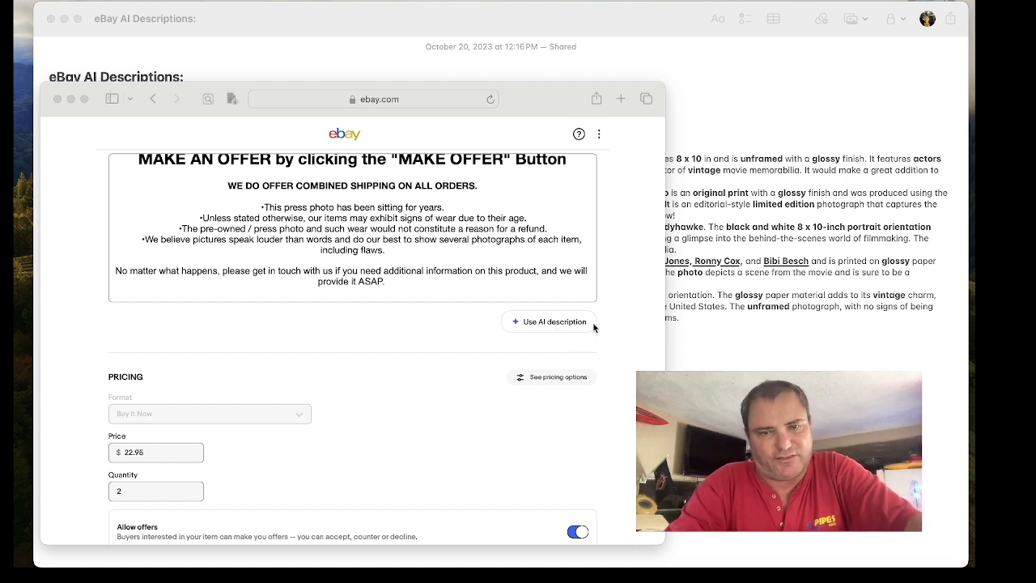
pyautogui.moveTo(58, 112)
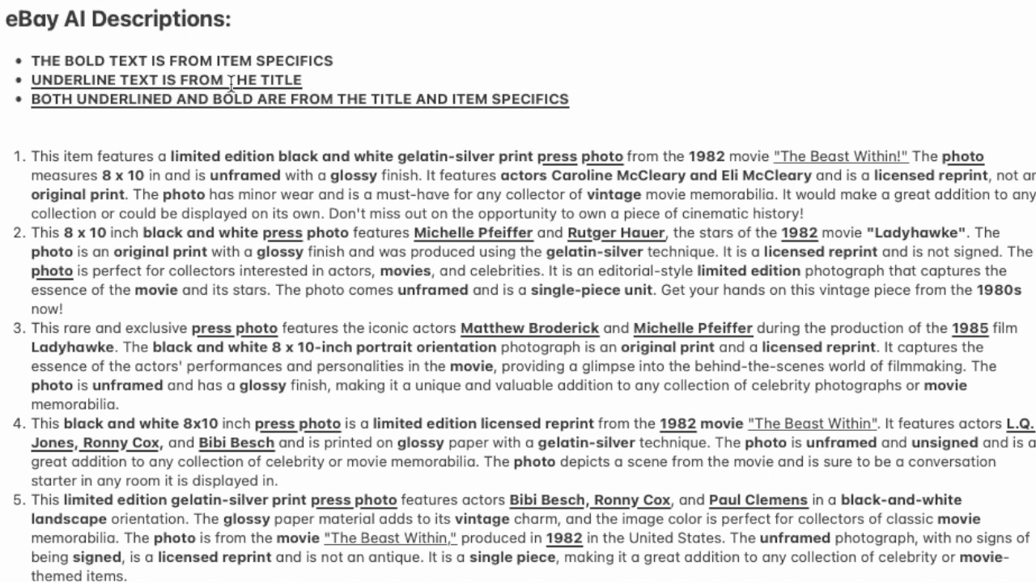
pyautogui.moveTo(508, 257)
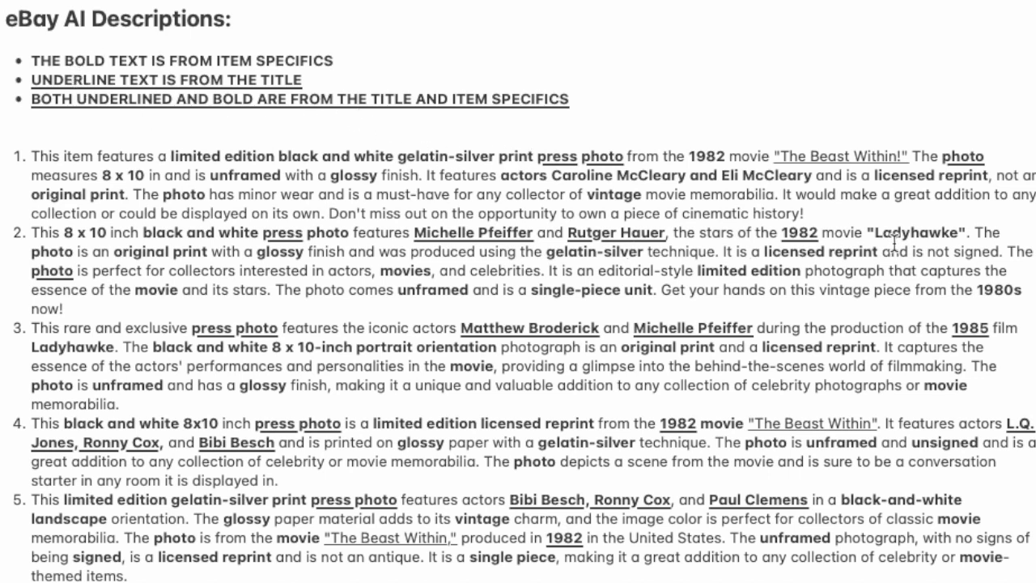
# Step: Review the eBay AI Descriptions note with its five sample press-photo descriptions and legend
pyautogui.doubleClick(919, 233)
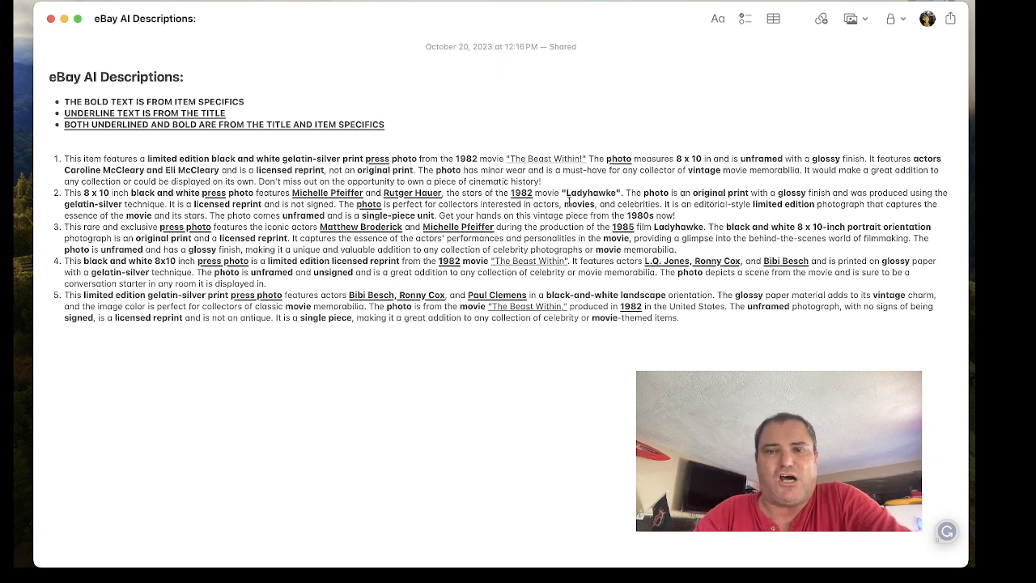
pyautogui.moveTo(510, 389)
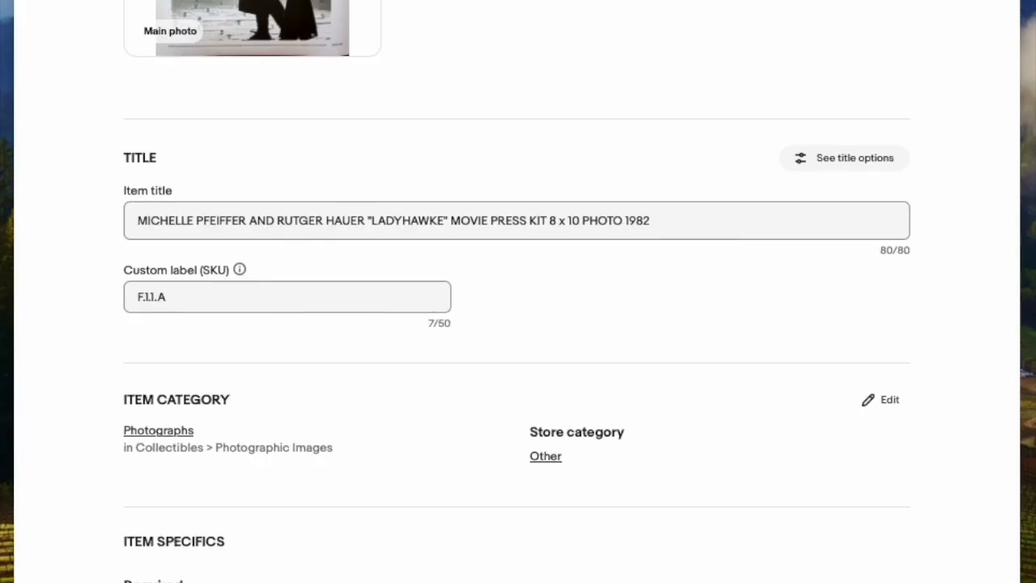
# Step: Generate an AI description for the Ladyhawke press photo listing via Use AI description
pyautogui.scroll(-3)
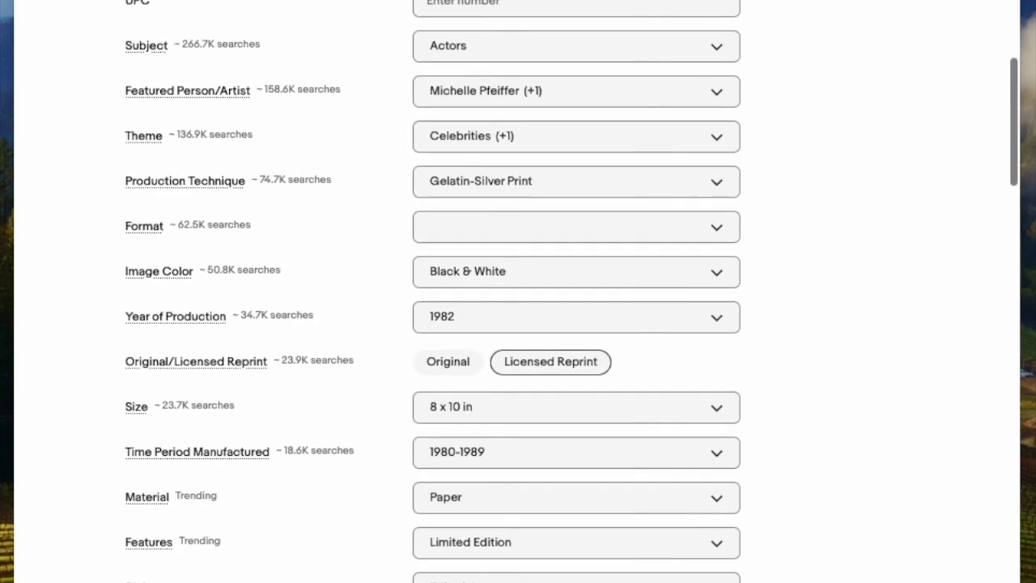
pyautogui.scroll(-3)
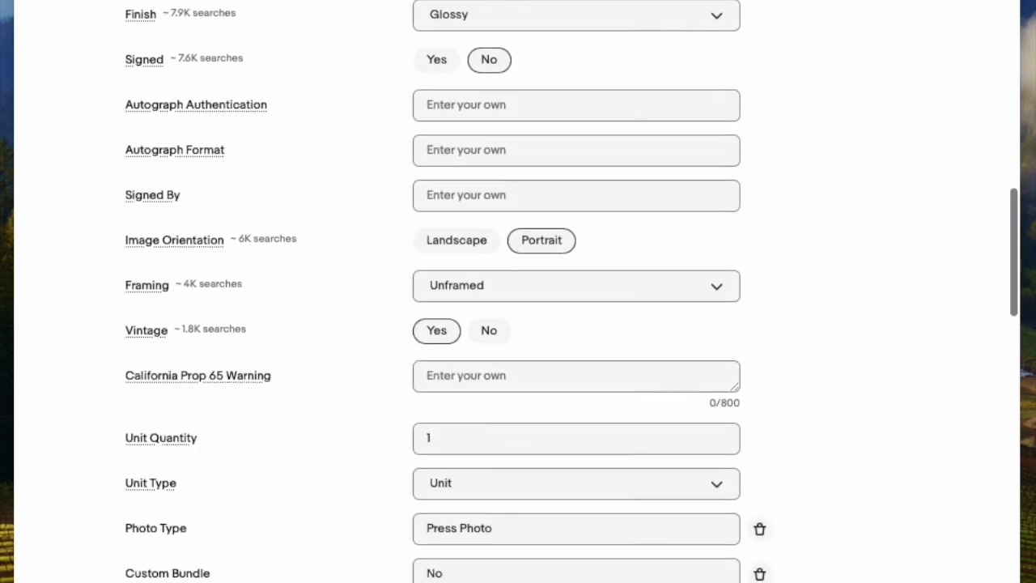
pyautogui.scroll(-3)
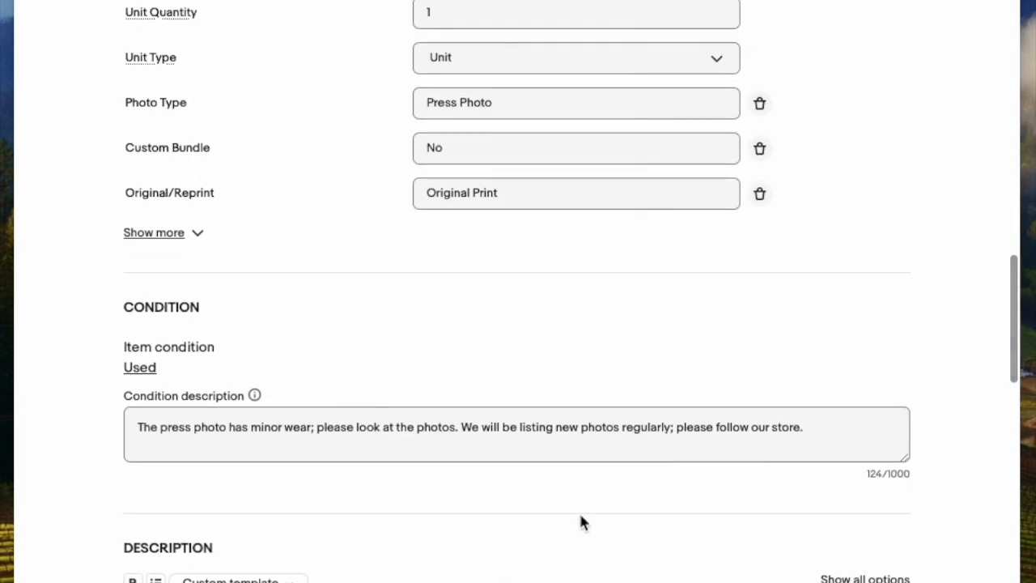
pyautogui.scroll(-3)
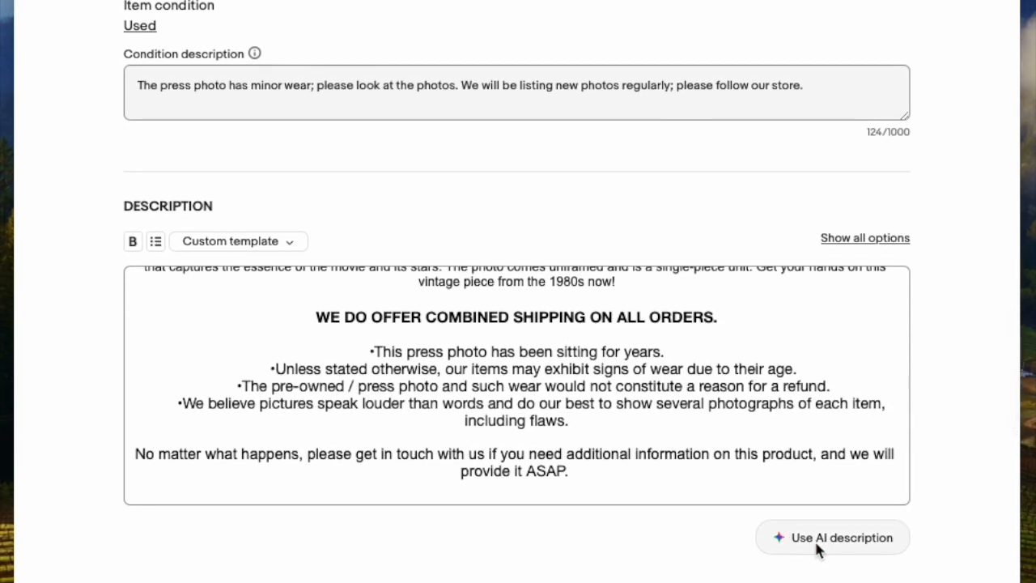
pyautogui.click(832, 538)
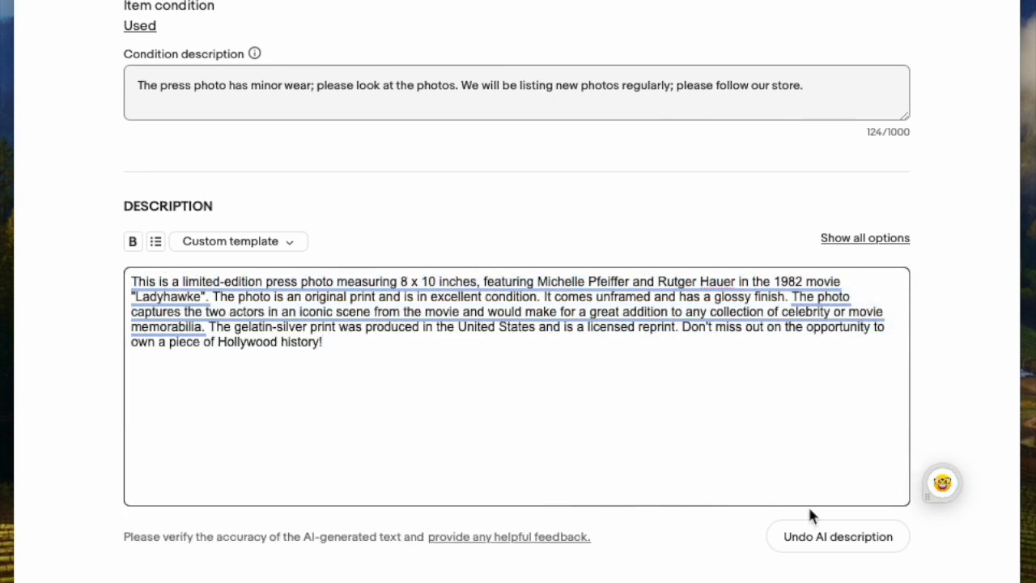
pyautogui.click(839, 536)
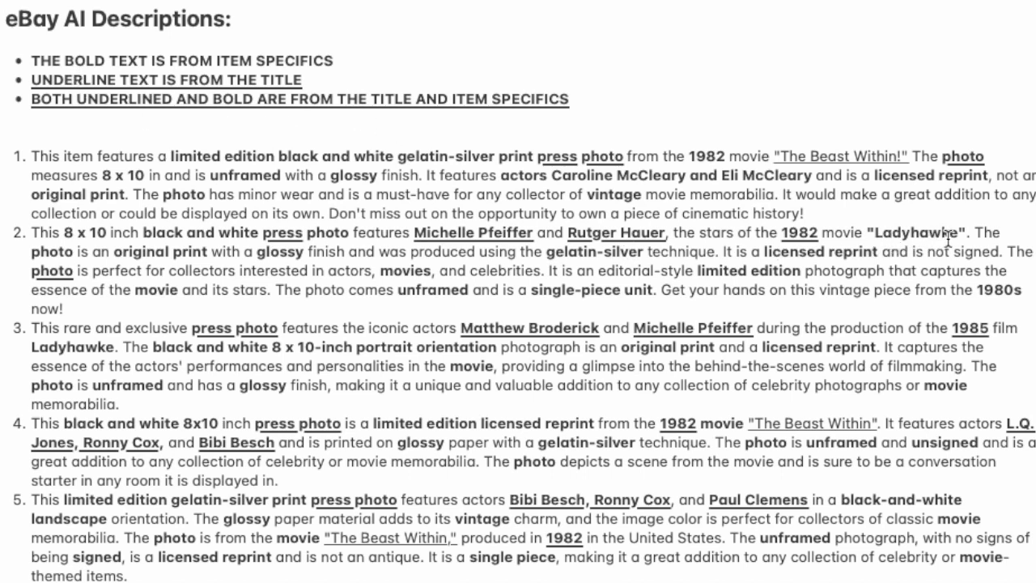
pyautogui.doubleClick(922, 233)
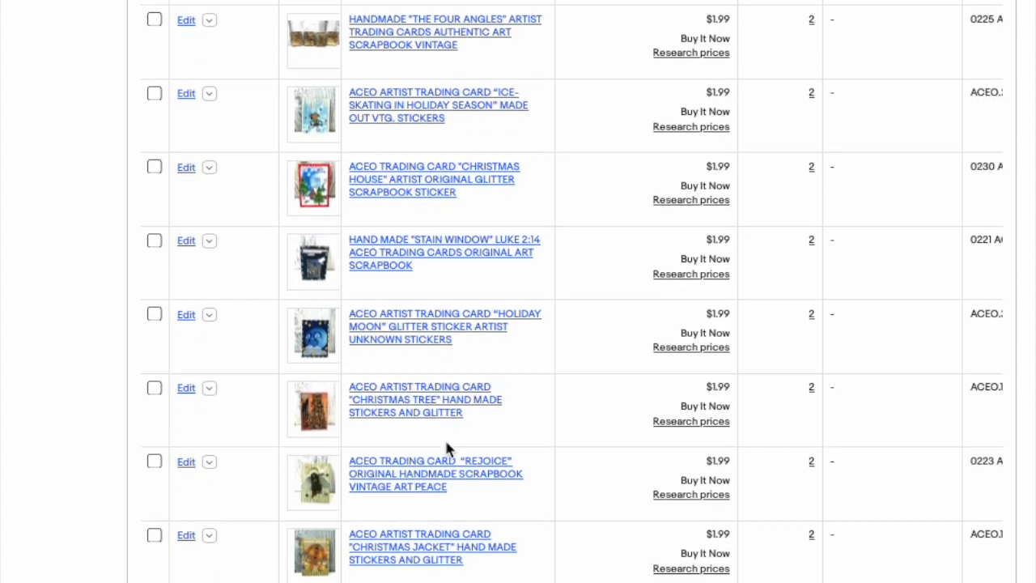
pyautogui.scroll(-3)
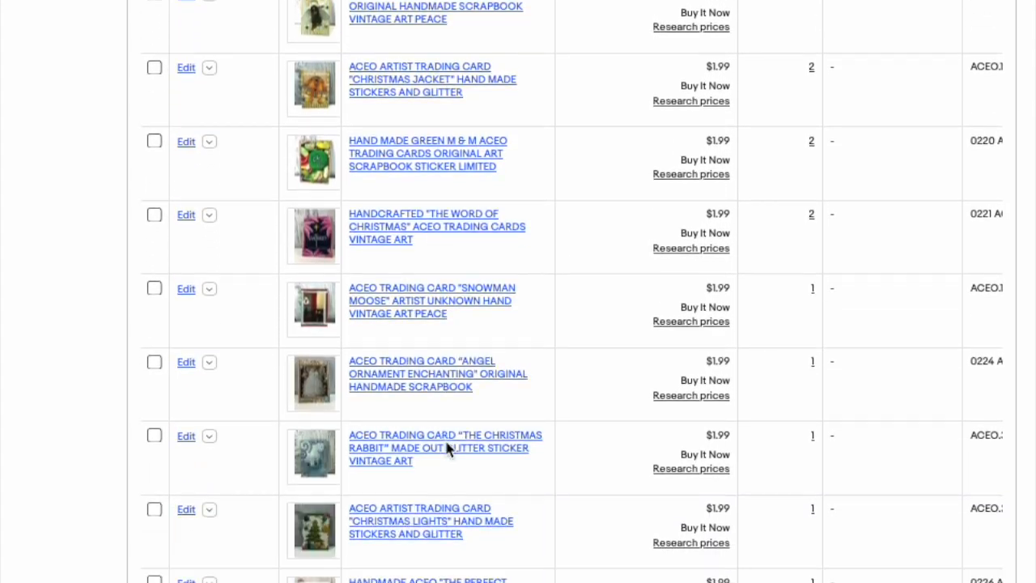
pyautogui.scroll(-3)
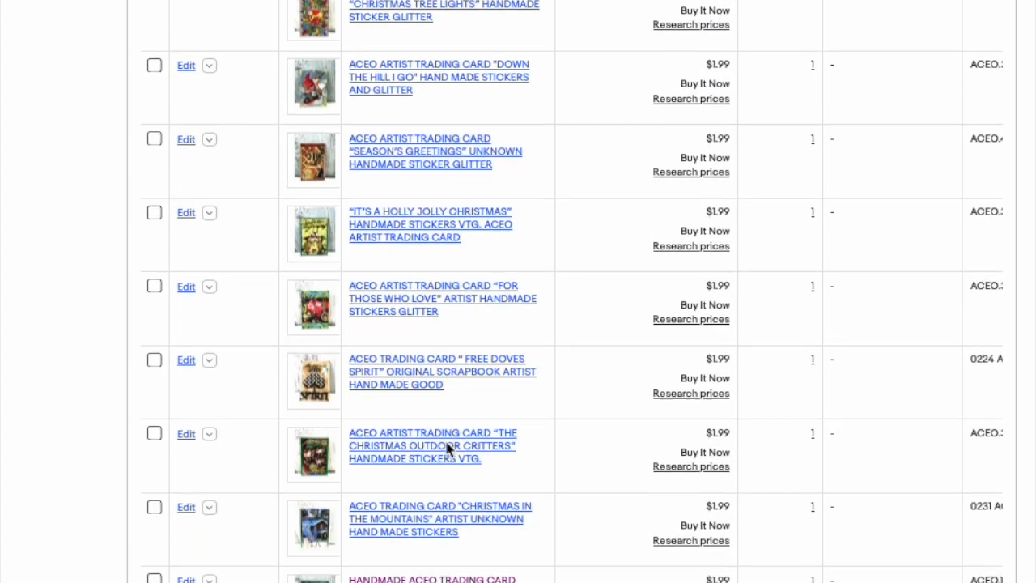
pyautogui.scroll(-3)
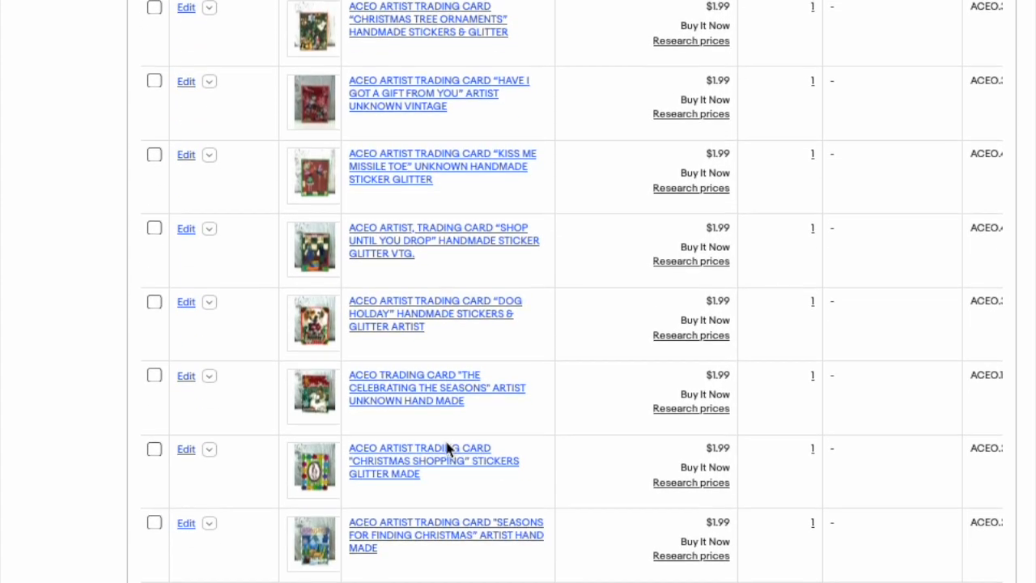
pyautogui.scroll(-3)
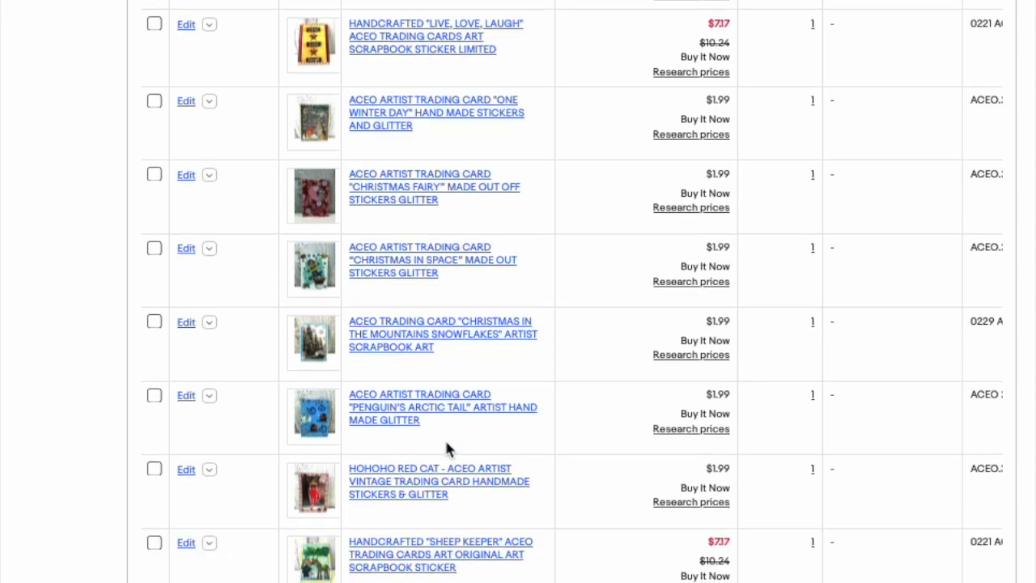
pyautogui.scroll(-3)
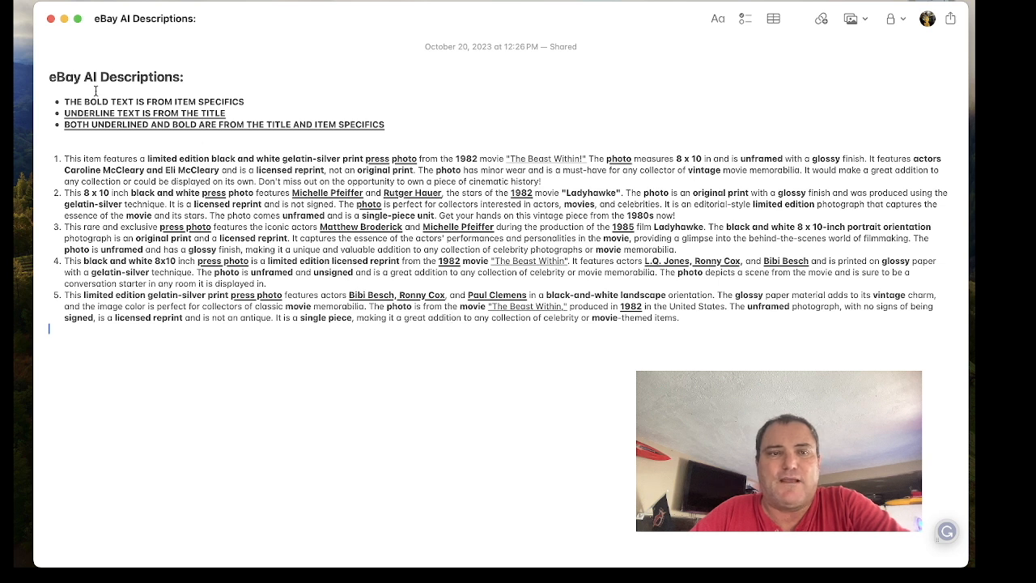
pyautogui.moveTo(265, 107)
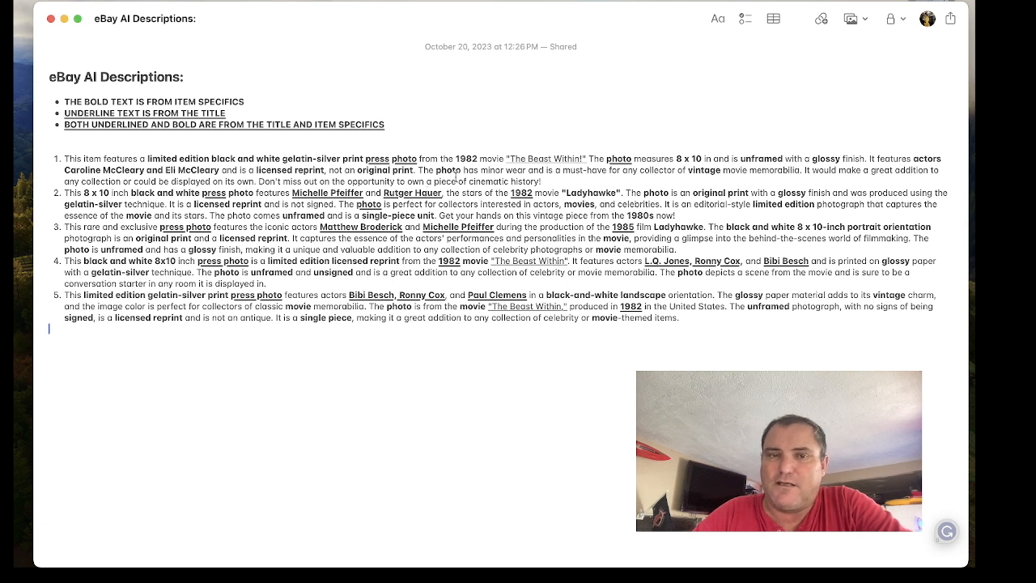
pyautogui.moveTo(545, 390)
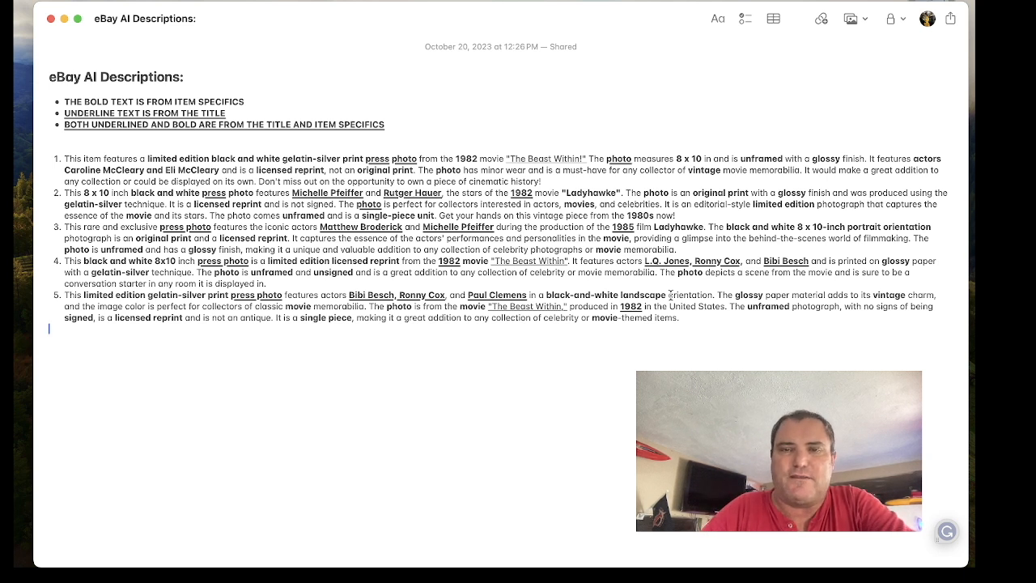
pyautogui.moveTo(486, 393)
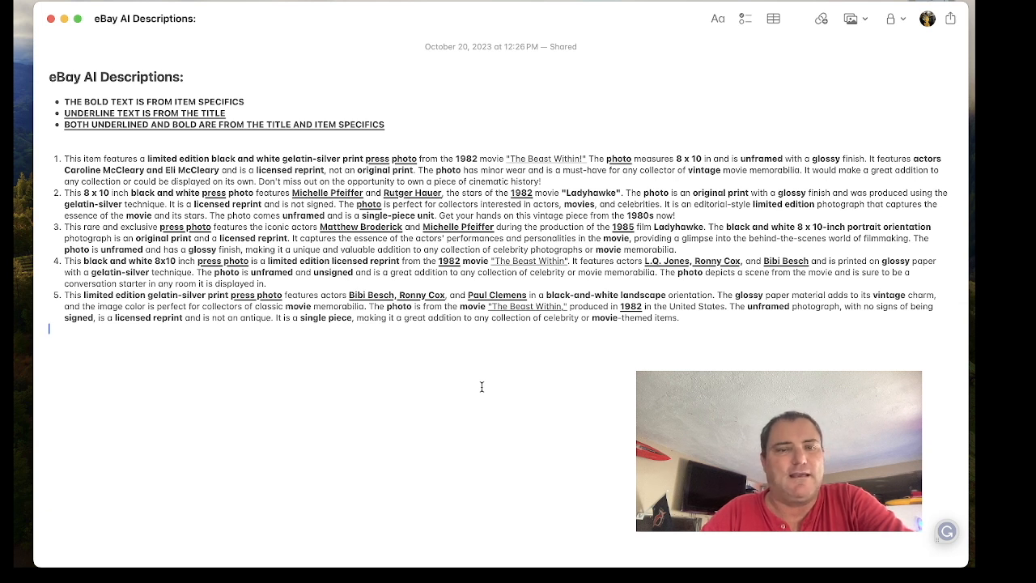
pyautogui.moveTo(423, 478)
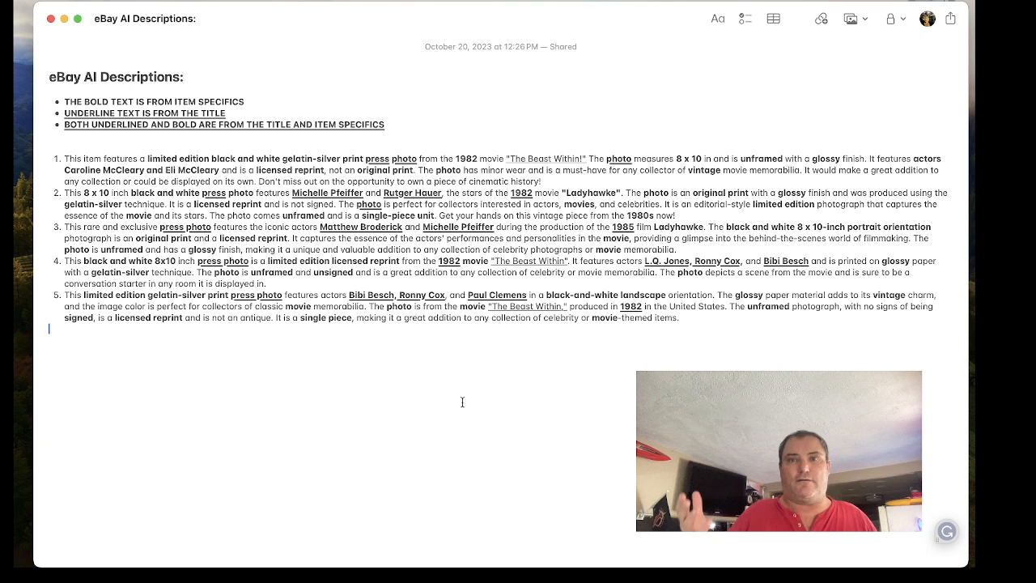
pyautogui.moveTo(533, 460)
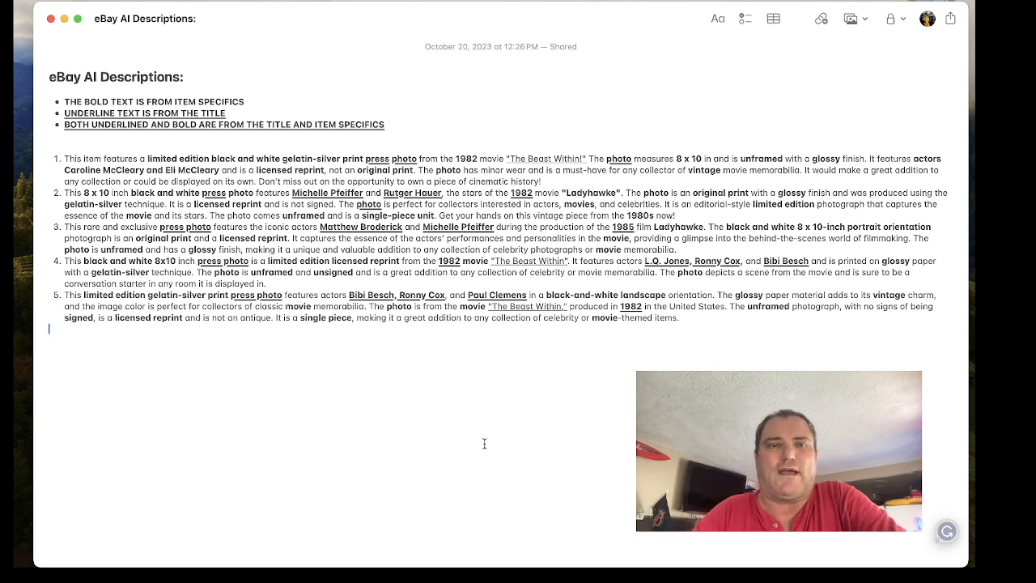
pyautogui.moveTo(511, 499)
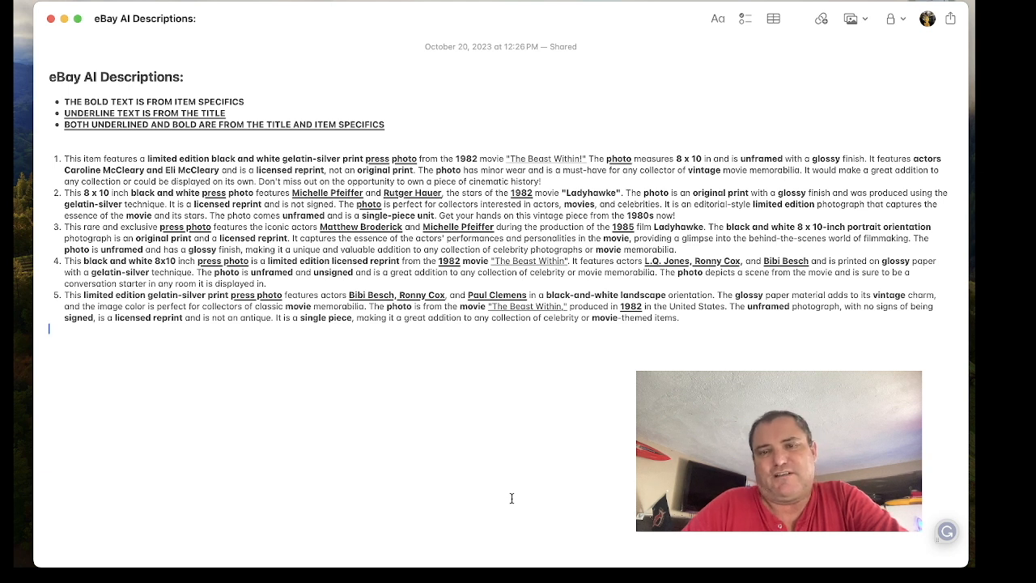
pyautogui.moveTo(483, 483)
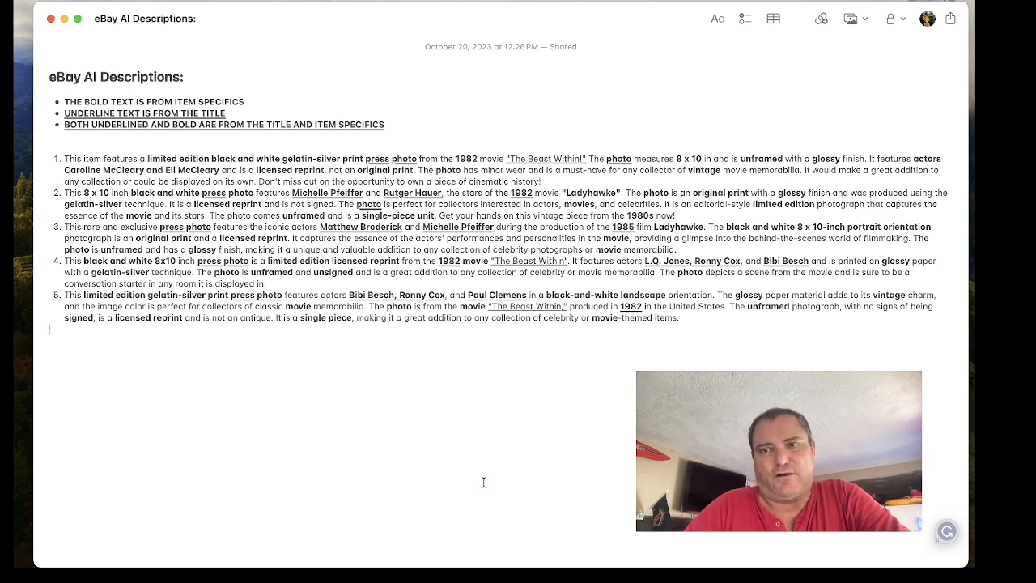